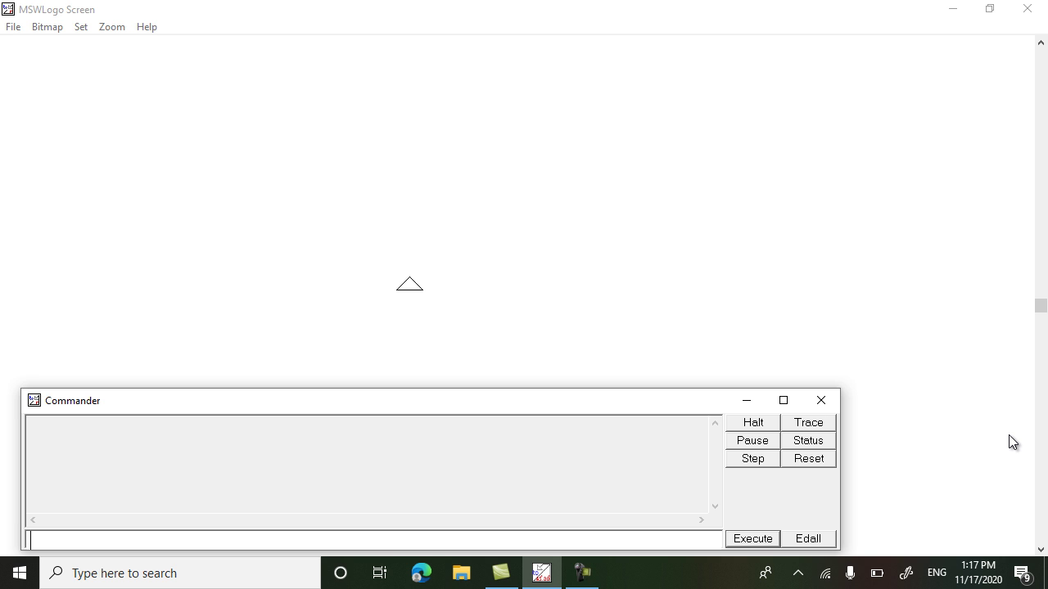
pyautogui.moveTo(862, 254)
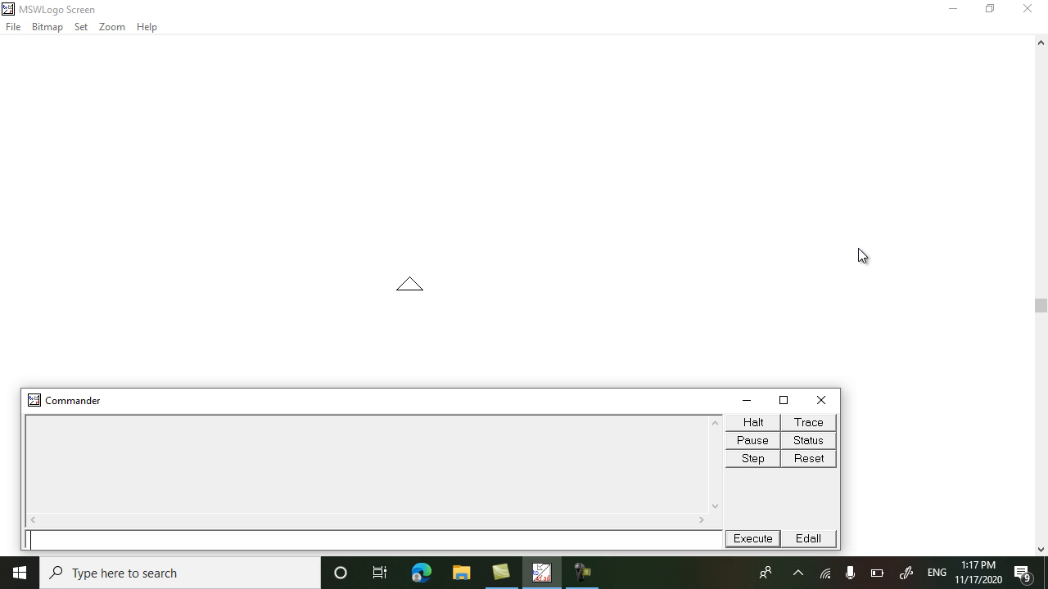
# Set the pen colour from black to red in the Set > PenColor dialog.
pyautogui.click(75, 33)
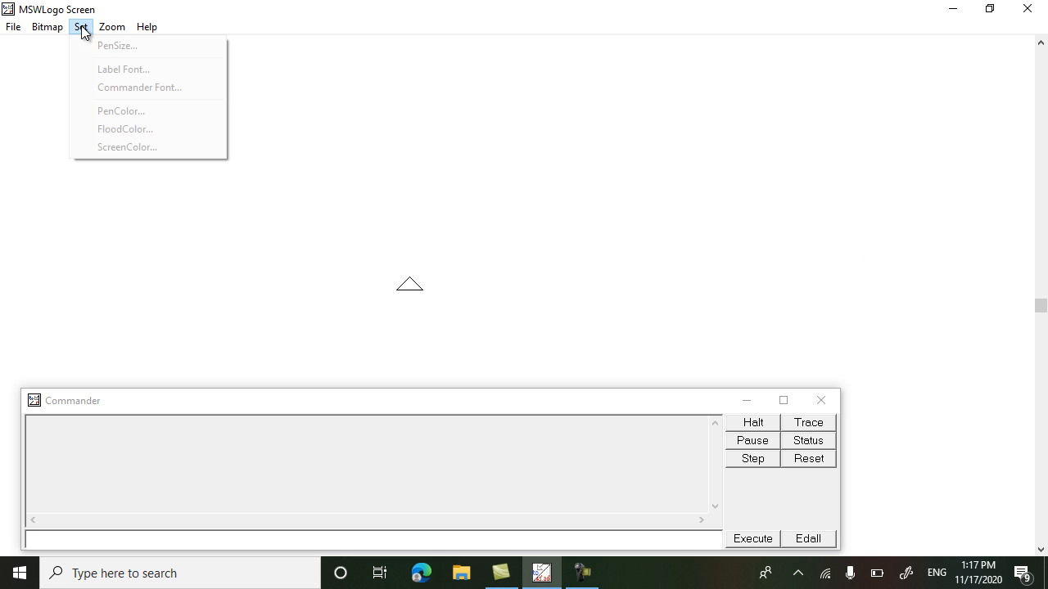
pyautogui.click(120, 111)
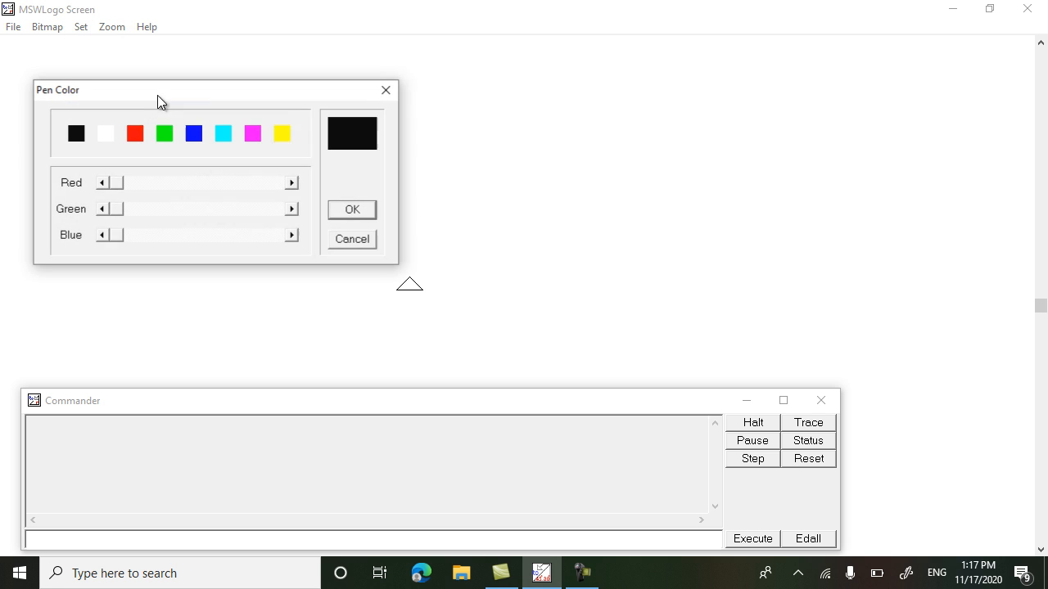
pyautogui.click(134, 133)
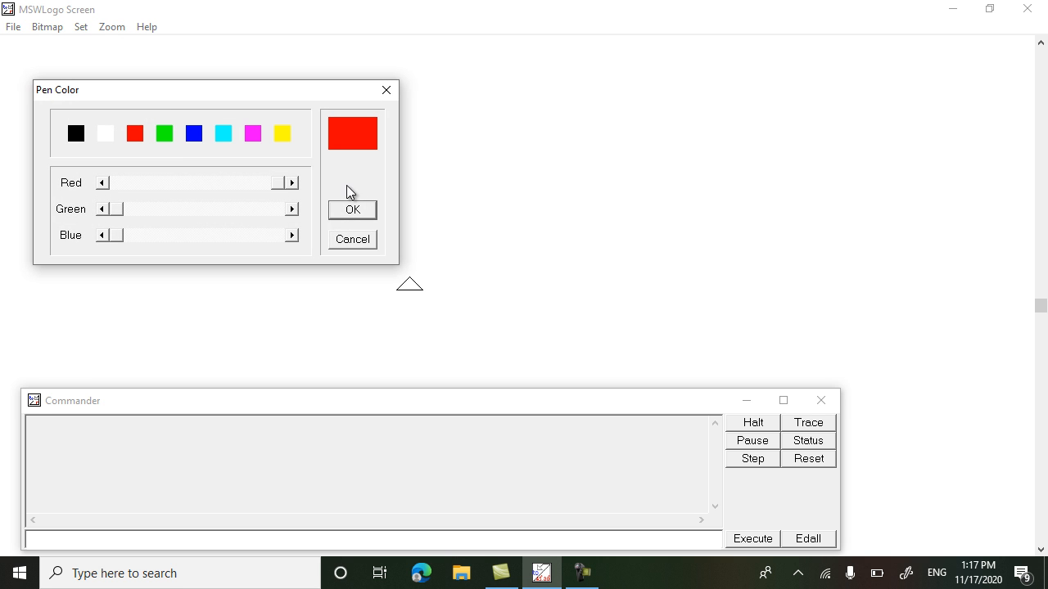
pyautogui.click(352, 210)
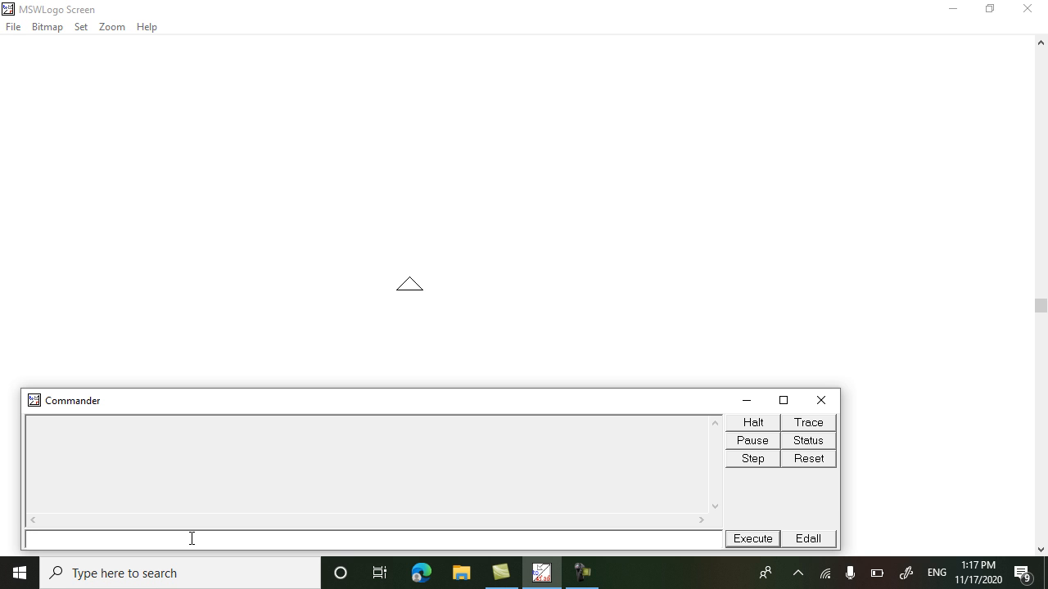
# Type the inner arc loop REPEAT 90 [FD 2 RT 2].
pyautogui.write('REPE')
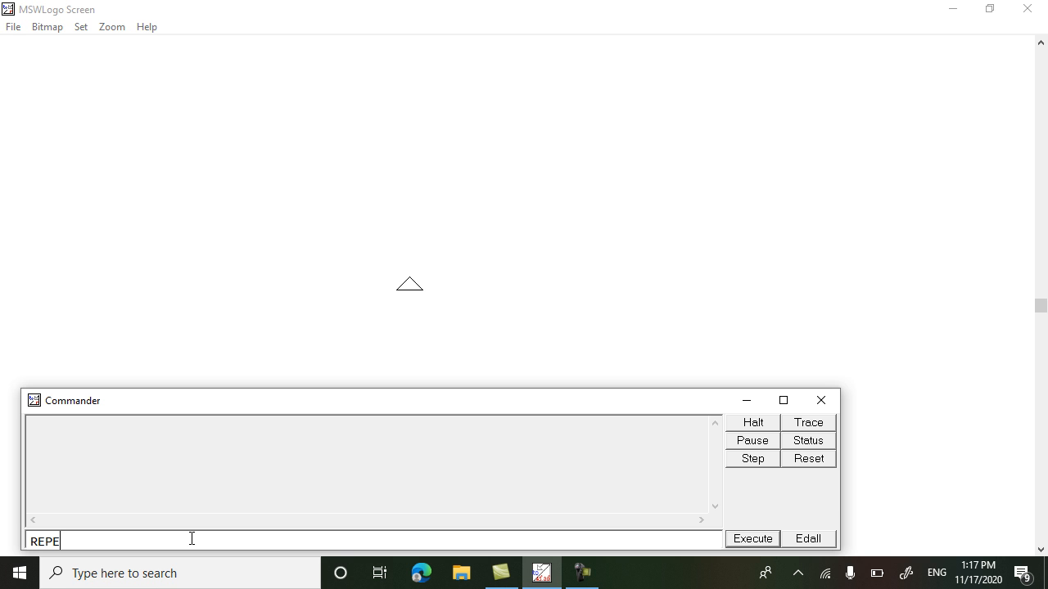
pyautogui.write('AT')
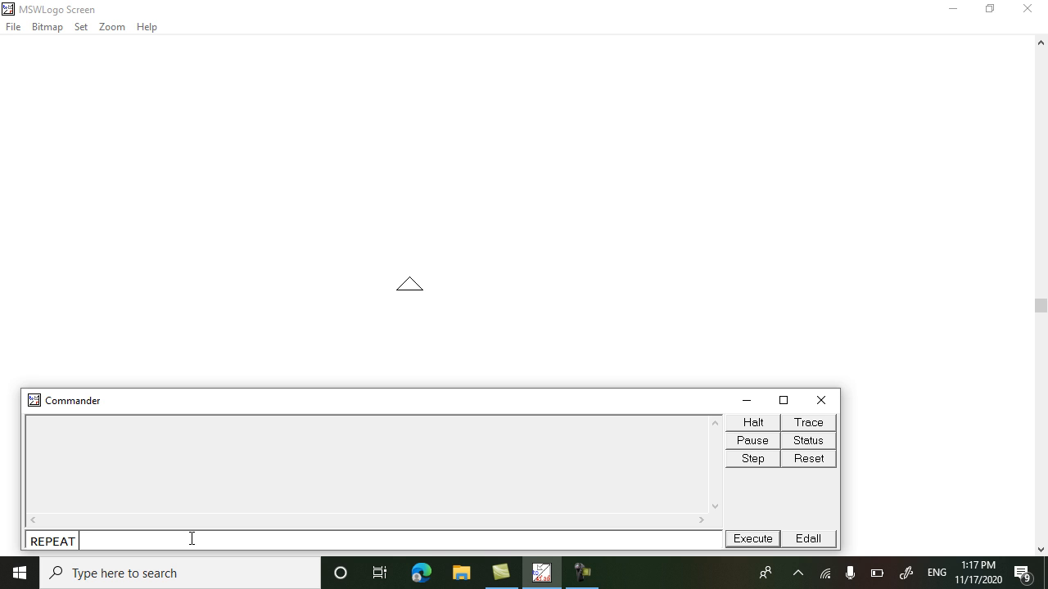
pyautogui.write('90')
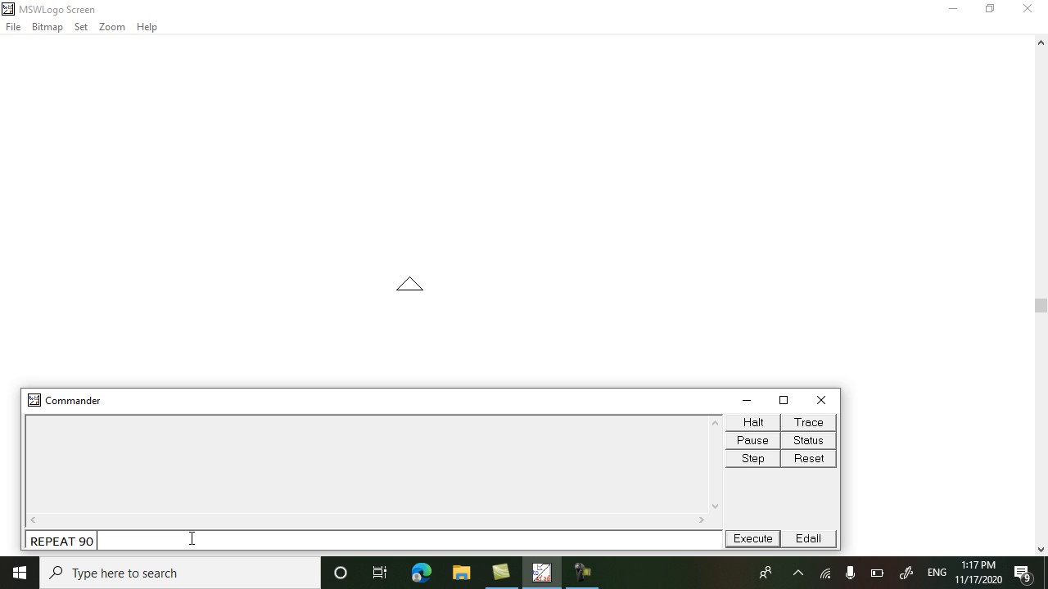
pyautogui.write('[FD')
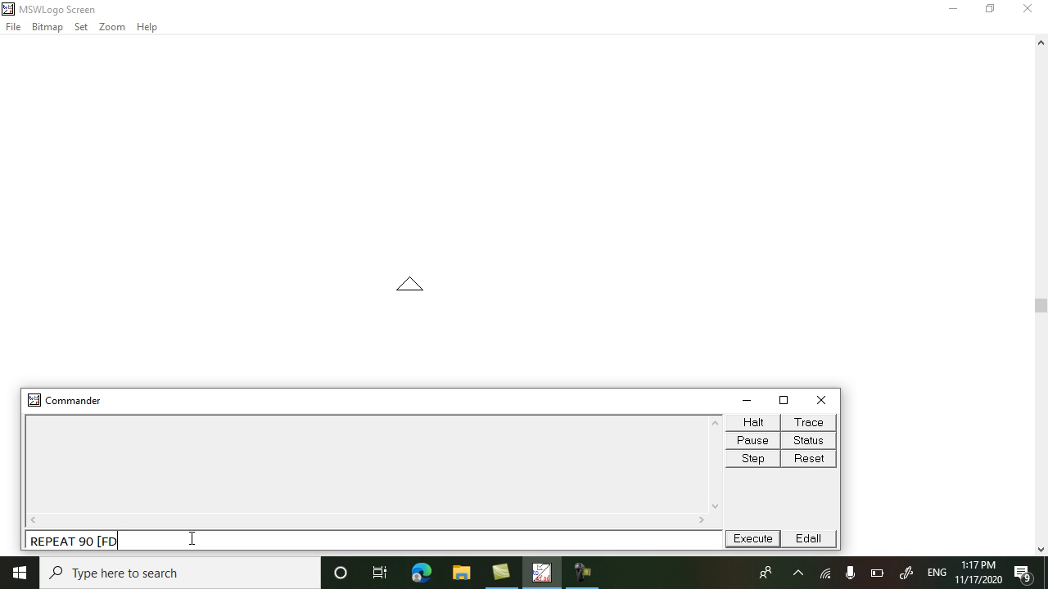
pyautogui.write('2')
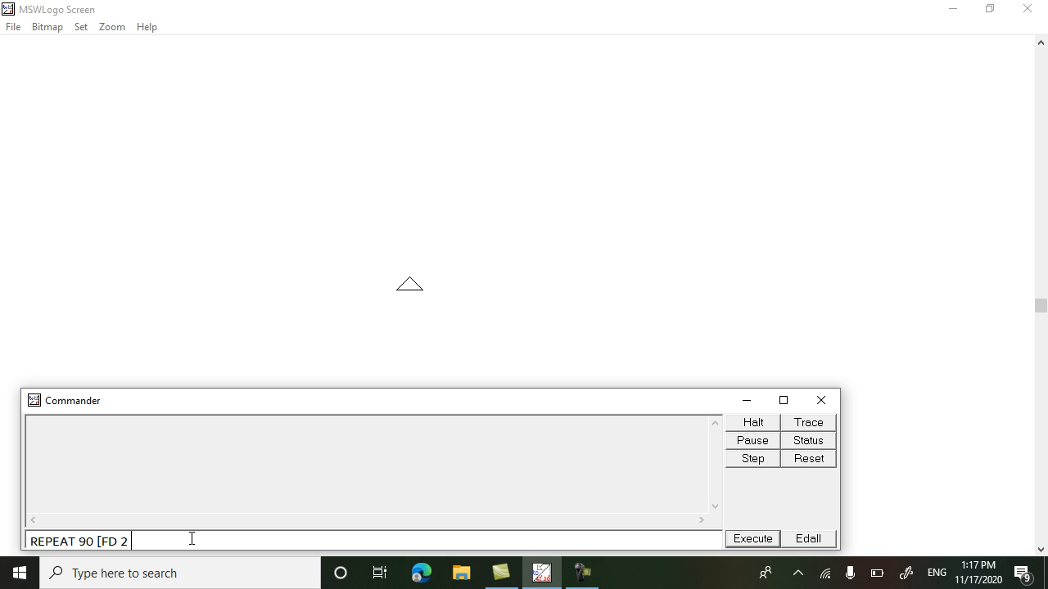
pyautogui.write('RT 2')
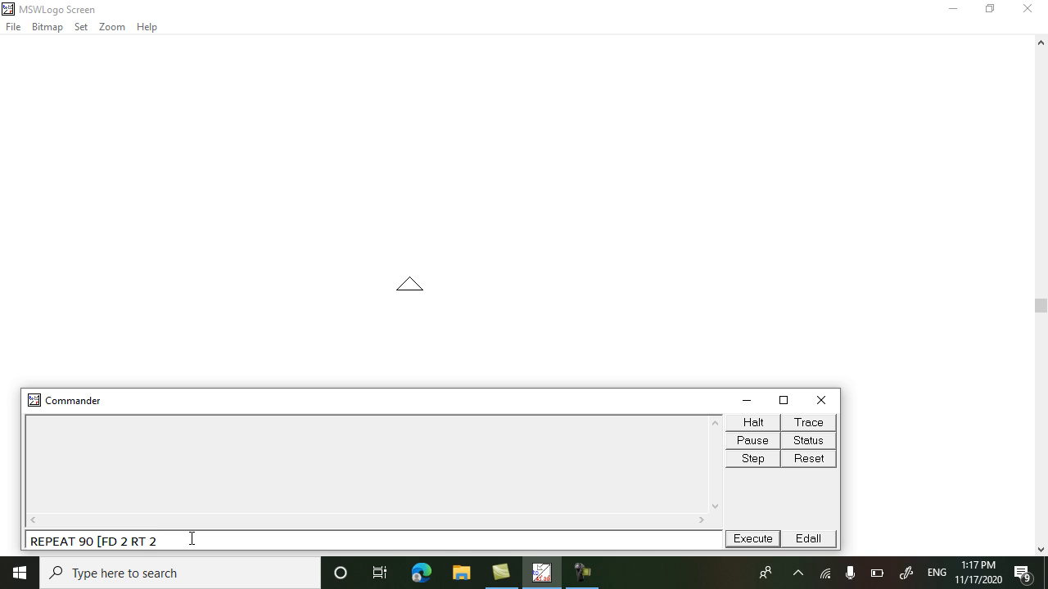
pyautogui.write(']')
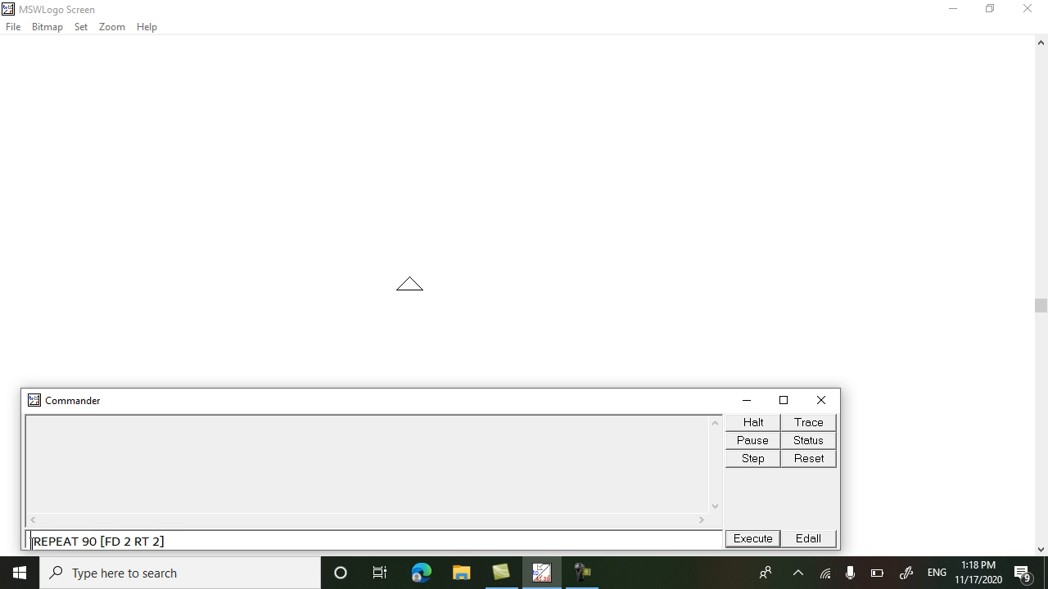
# Wrap the arc loop in REPEAT 6 and an outer REPEAT 8 [RT 45 ...] loop.
pyautogui.write('REPEAT 6')
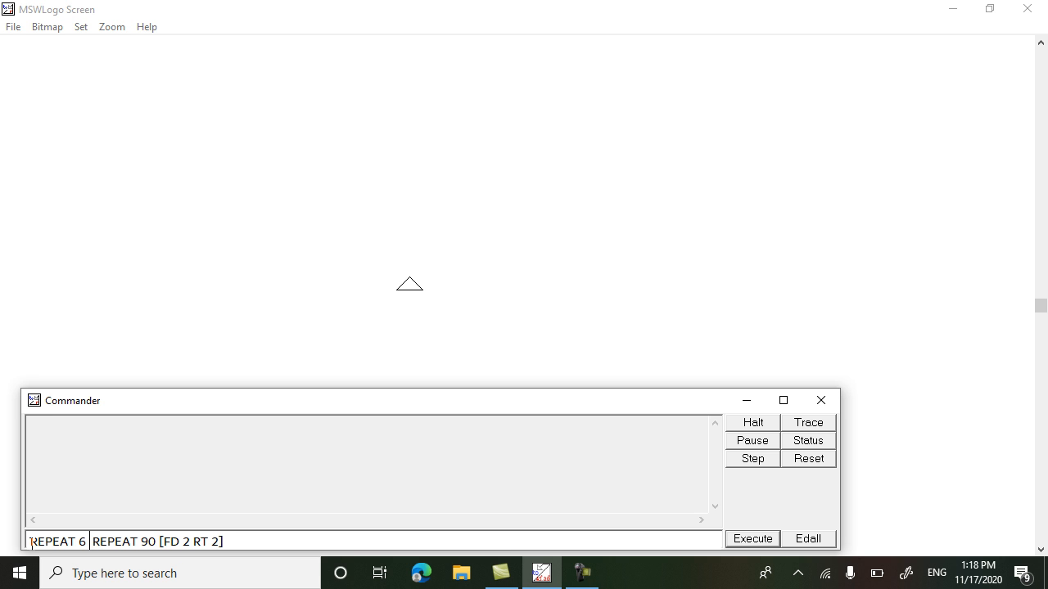
pyautogui.write('[')
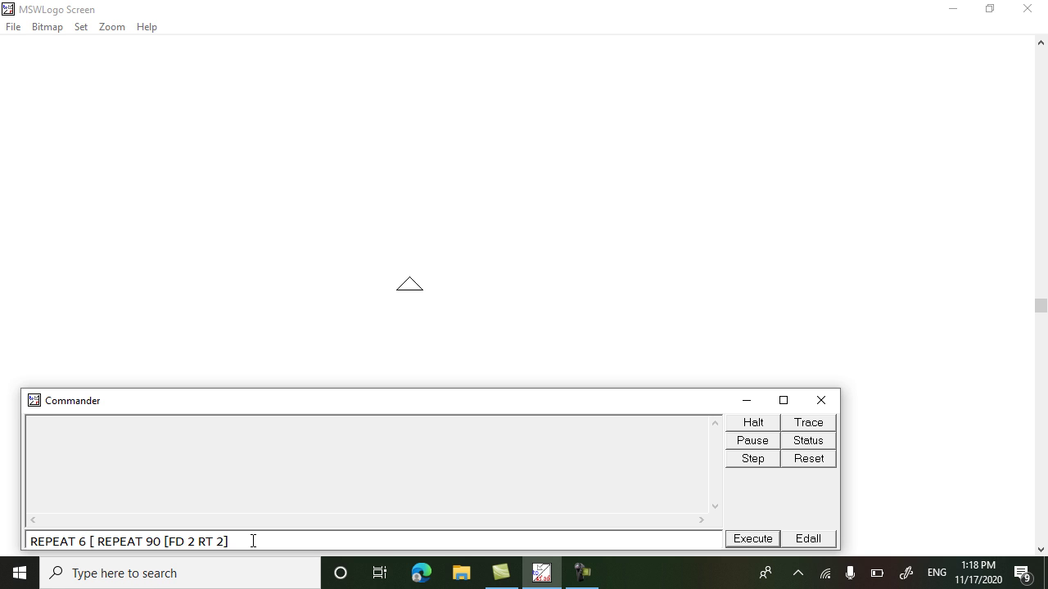
pyautogui.write('RT')
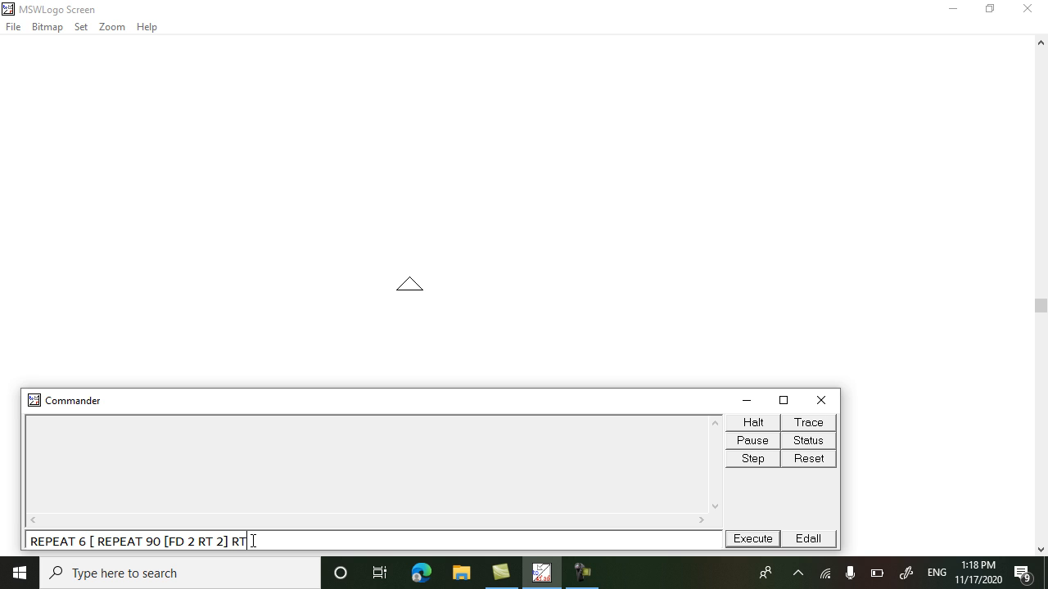
pyautogui.write('60')
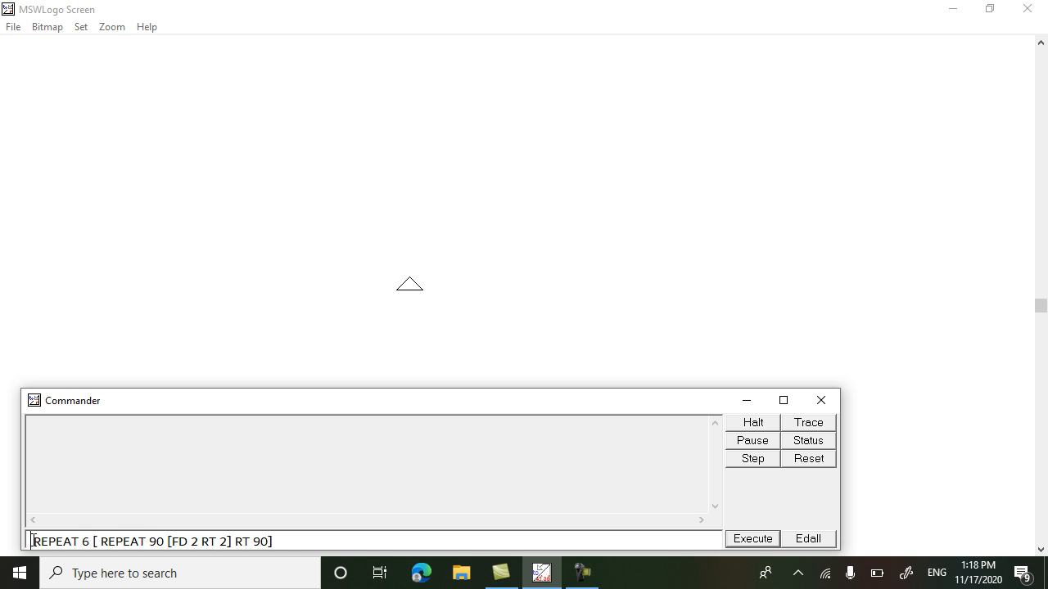
pyautogui.write('REPEAT 8')
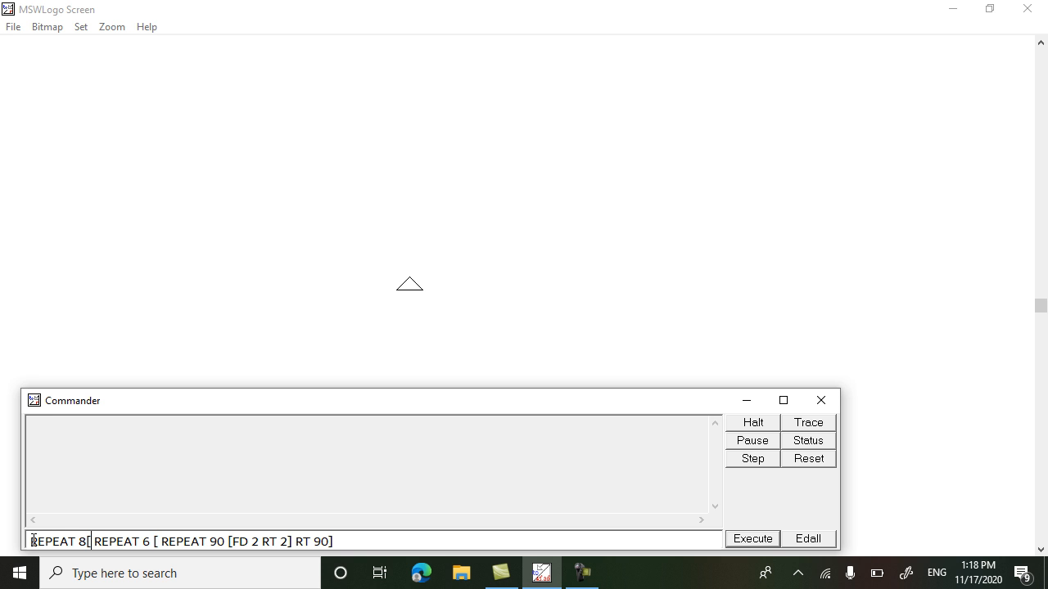
pyautogui.write('[RT')
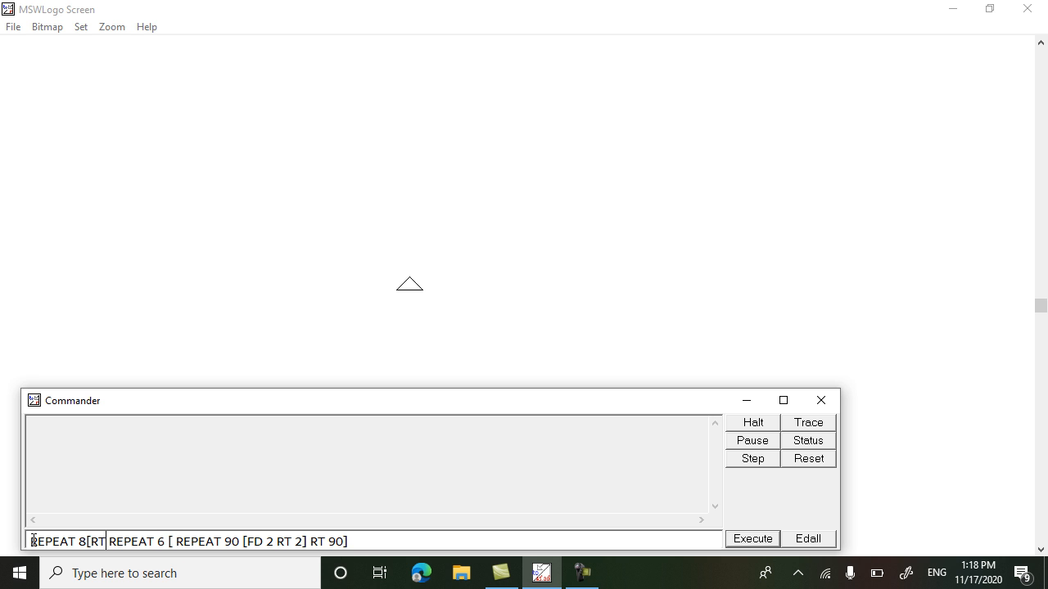
pyautogui.write('45')
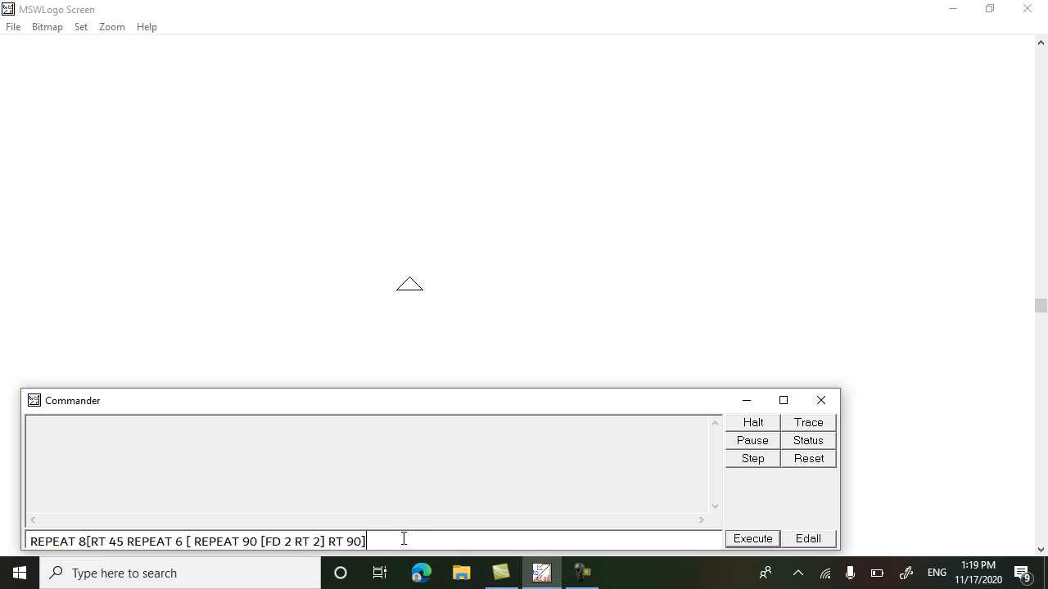
pyautogui.write(']')
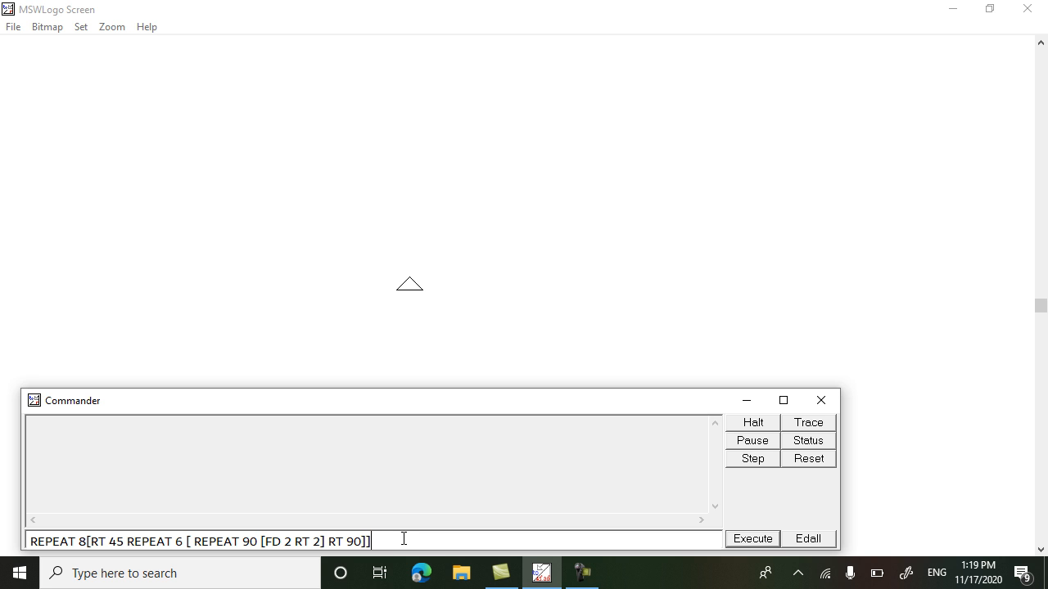
# Execute the nested command to draw the red eight-part arc flower.
pyautogui.click(752, 538)
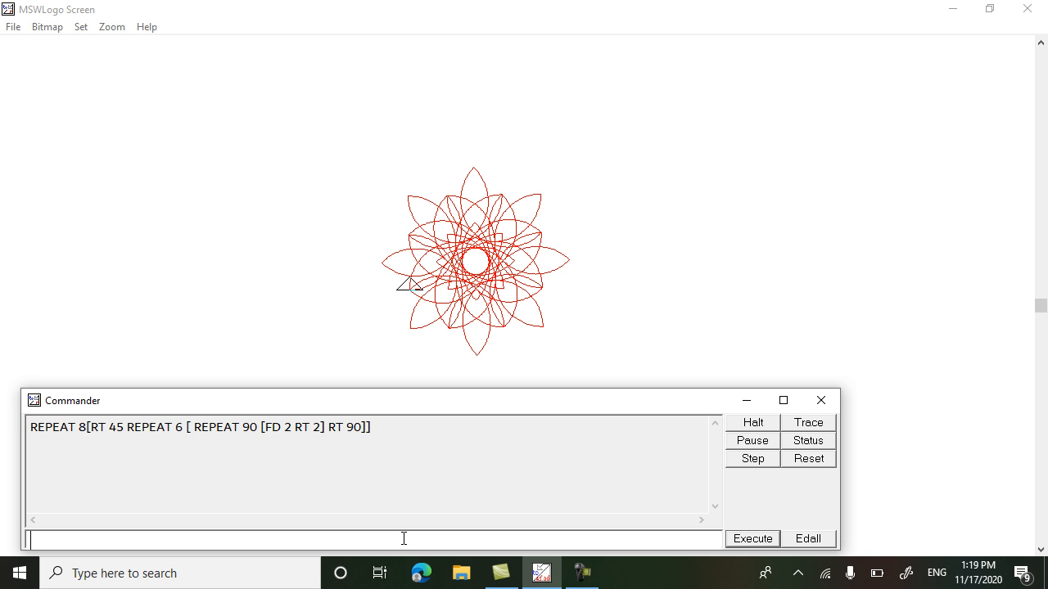
pyautogui.moveTo(461, 406)
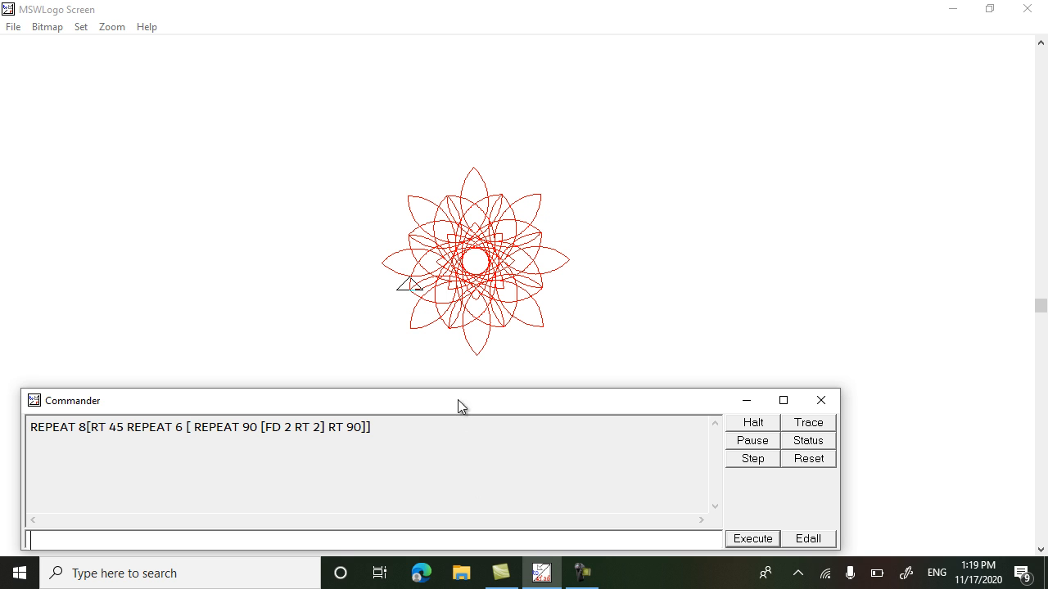
pyautogui.moveTo(342, 374)
pyautogui.write('CS')
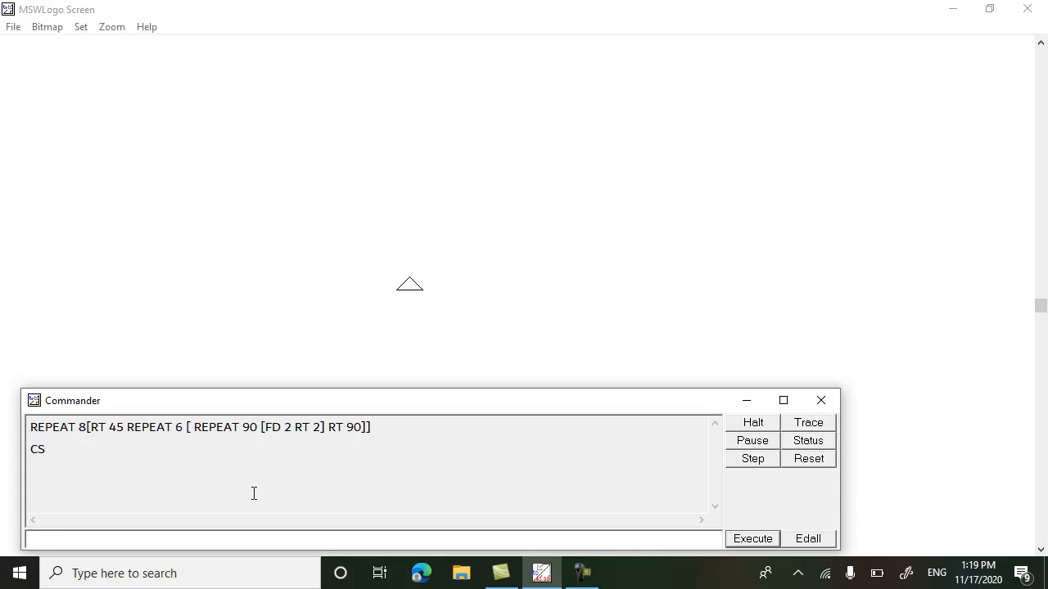
# Type the pentagon command REPEAT 5 [RT 72 FD 100] without running it.
pyautogui.write('R')
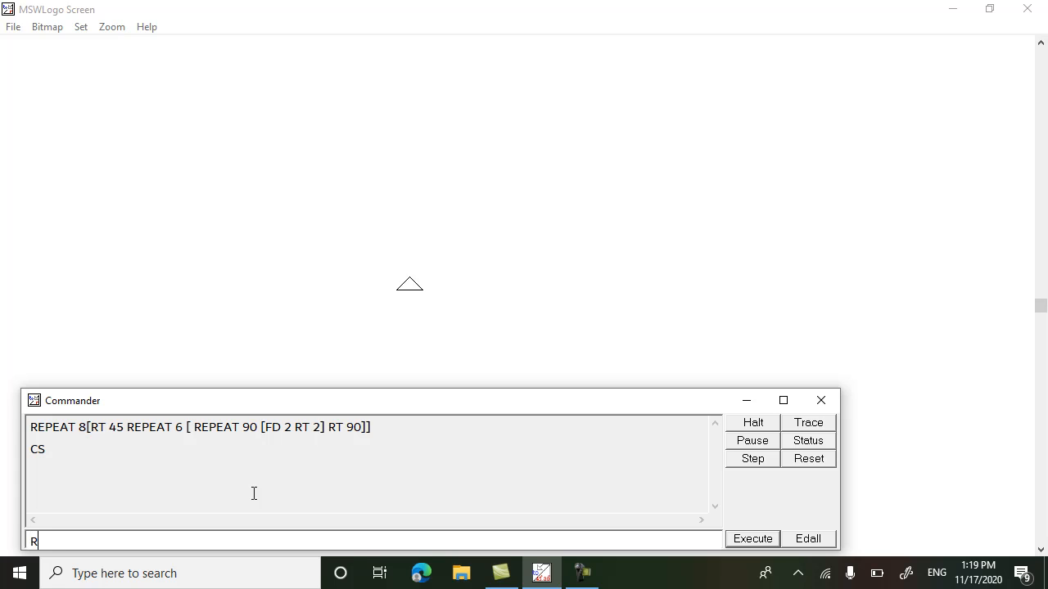
pyautogui.write('EPEAT')
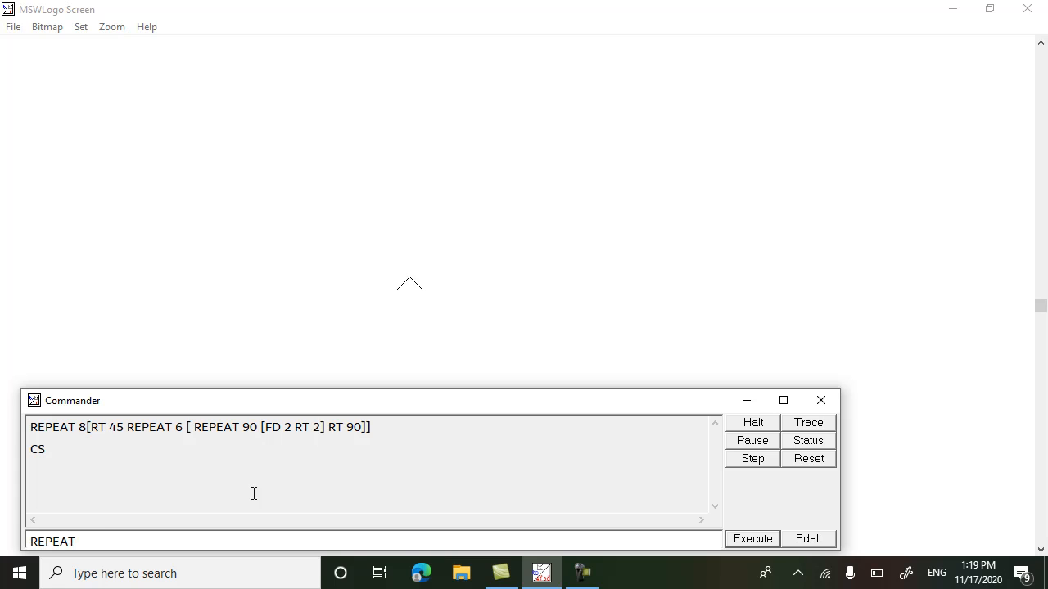
pyautogui.write('5')
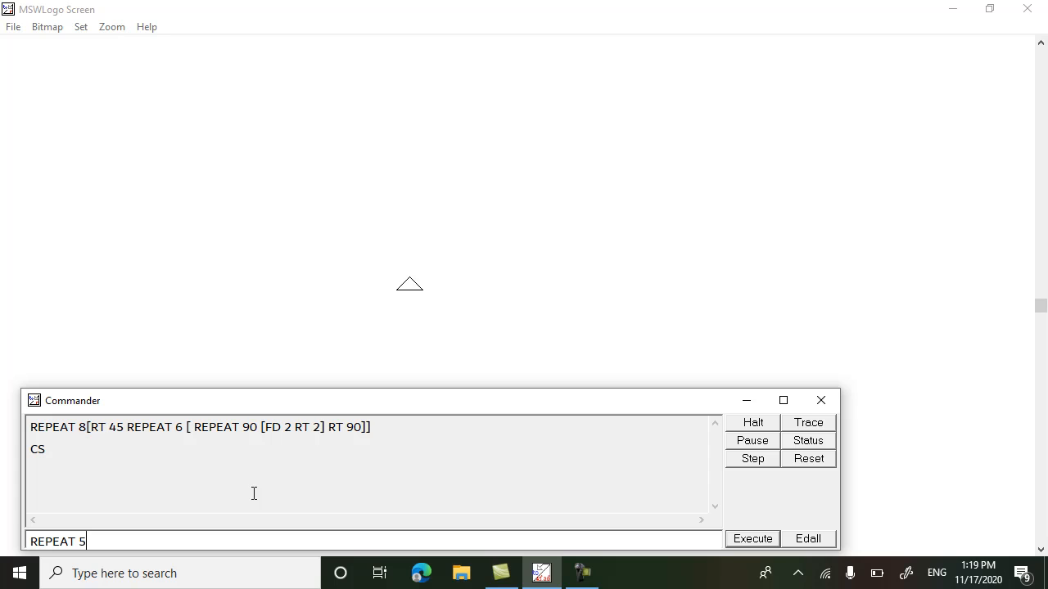
pyautogui.write('[')
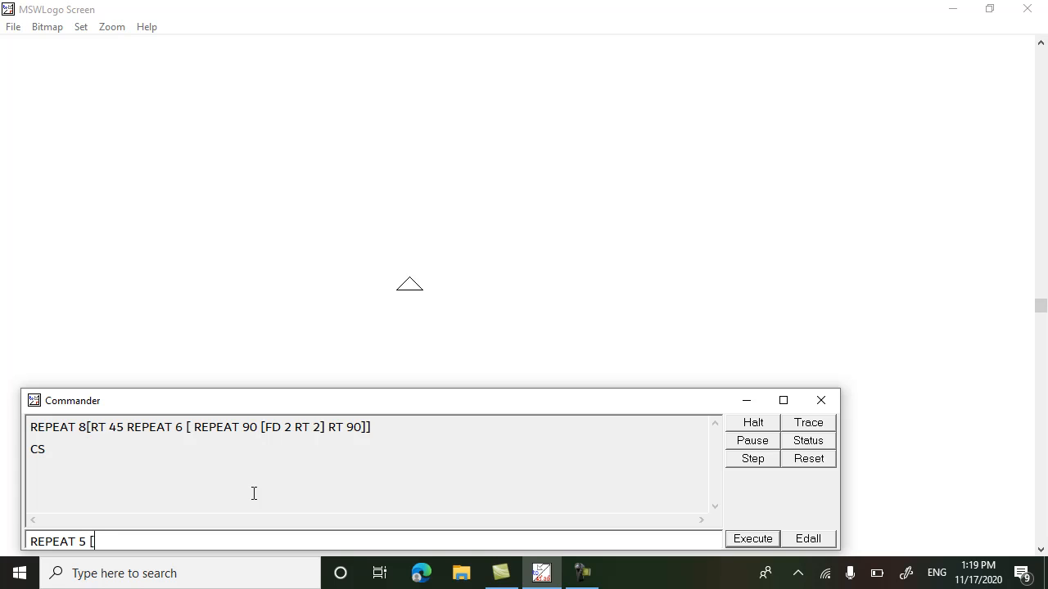
pyautogui.write('RT')
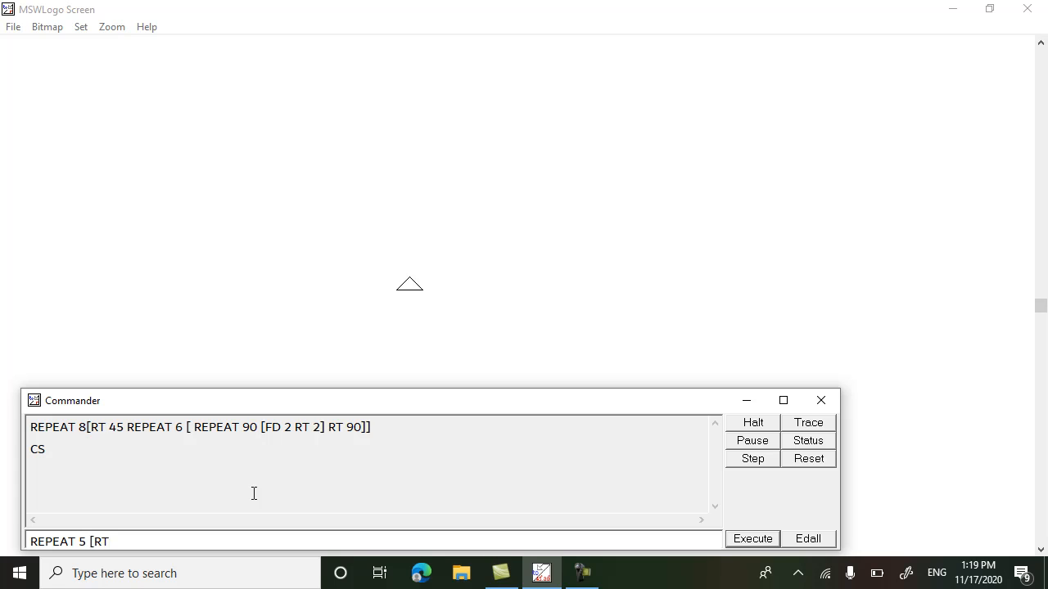
pyautogui.write('72')
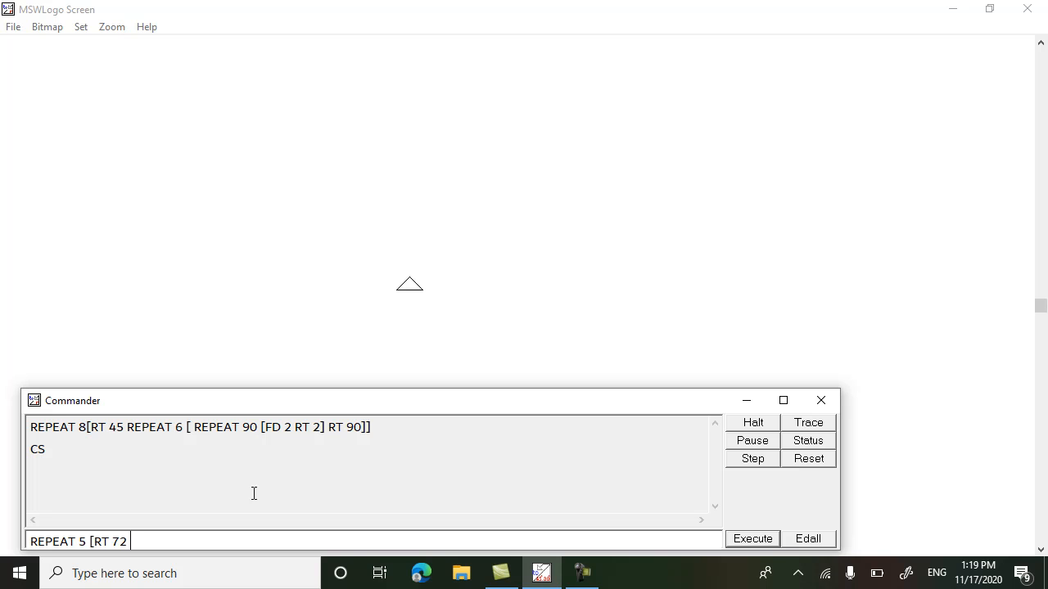
pyautogui.write('FD')
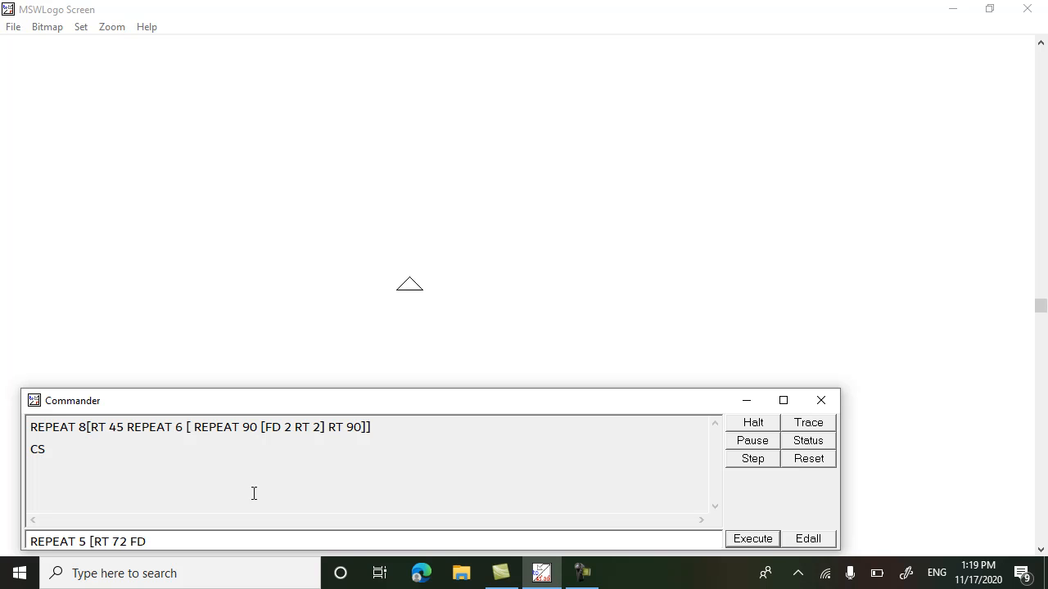
pyautogui.write('100')
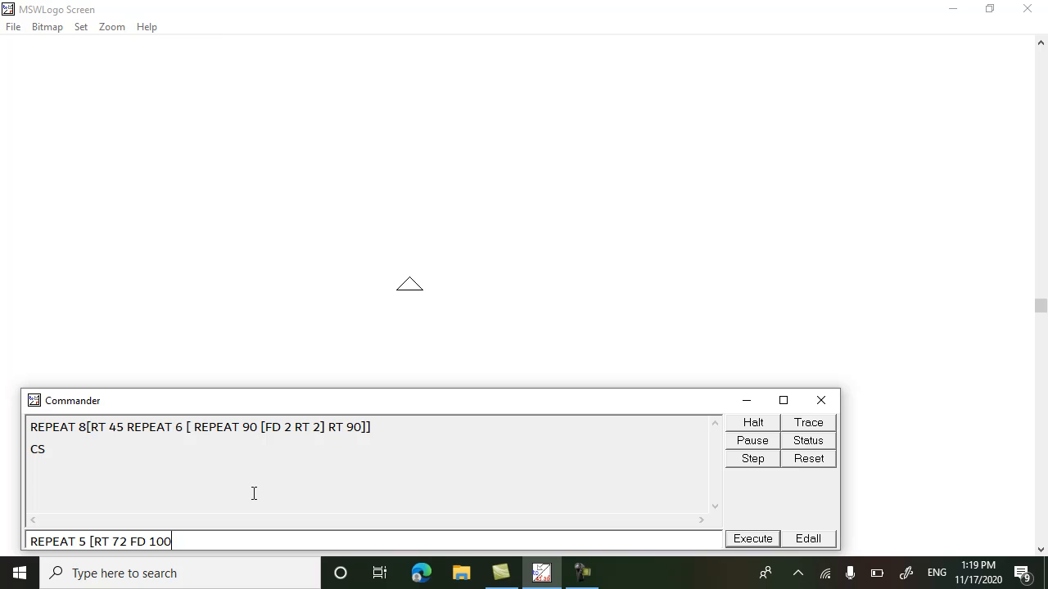
pyautogui.write(']')
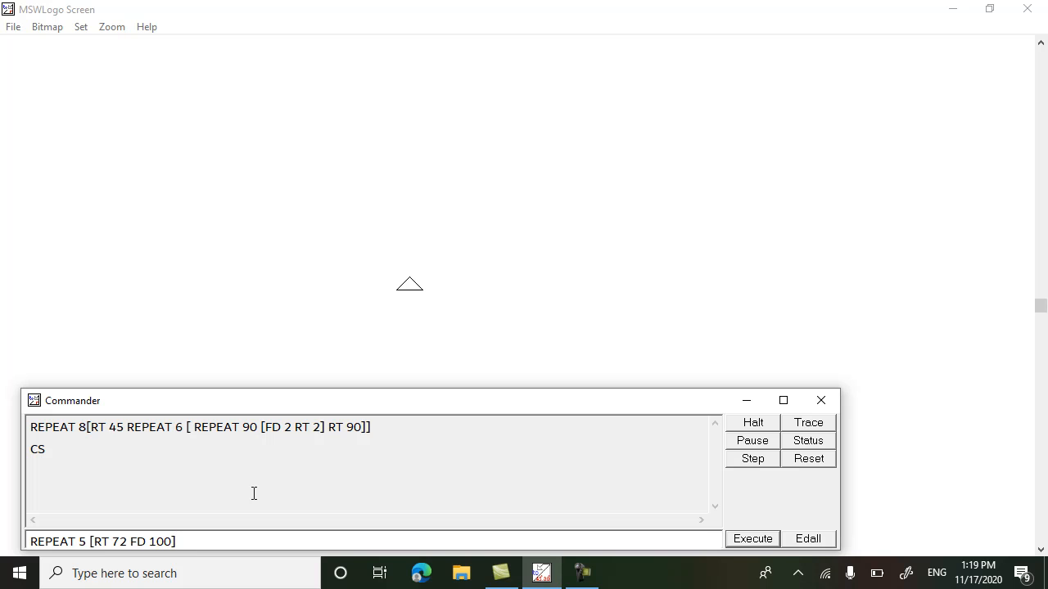
# Draw one pentagon, then run REPEAT 8 with RT 45 for eight rotated pentagons.
pyautogui.click(751, 539)
pyautogui.write('REPEAT 8[ ')
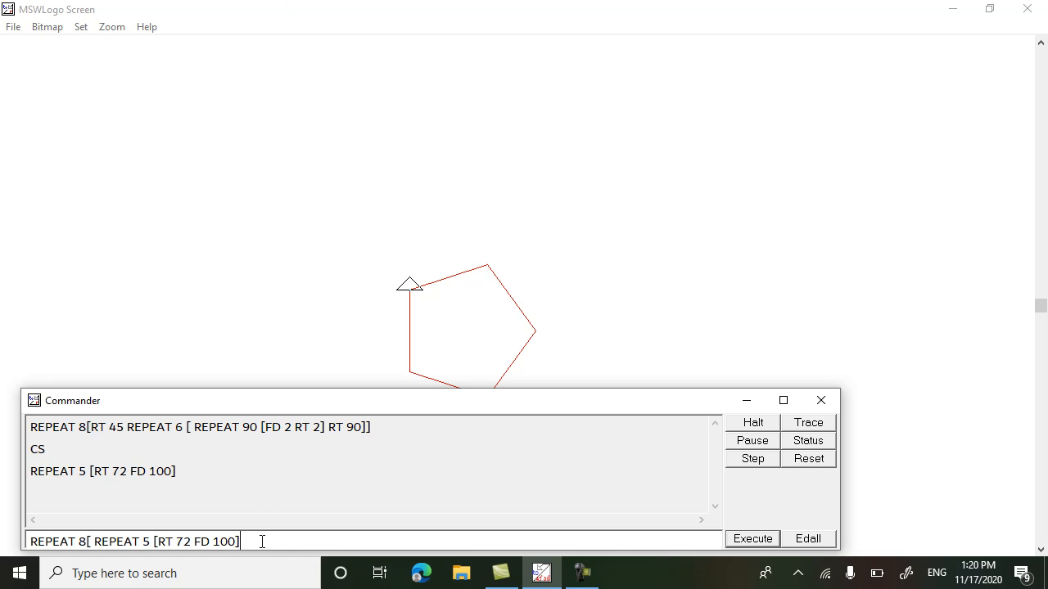
pyautogui.write('R')
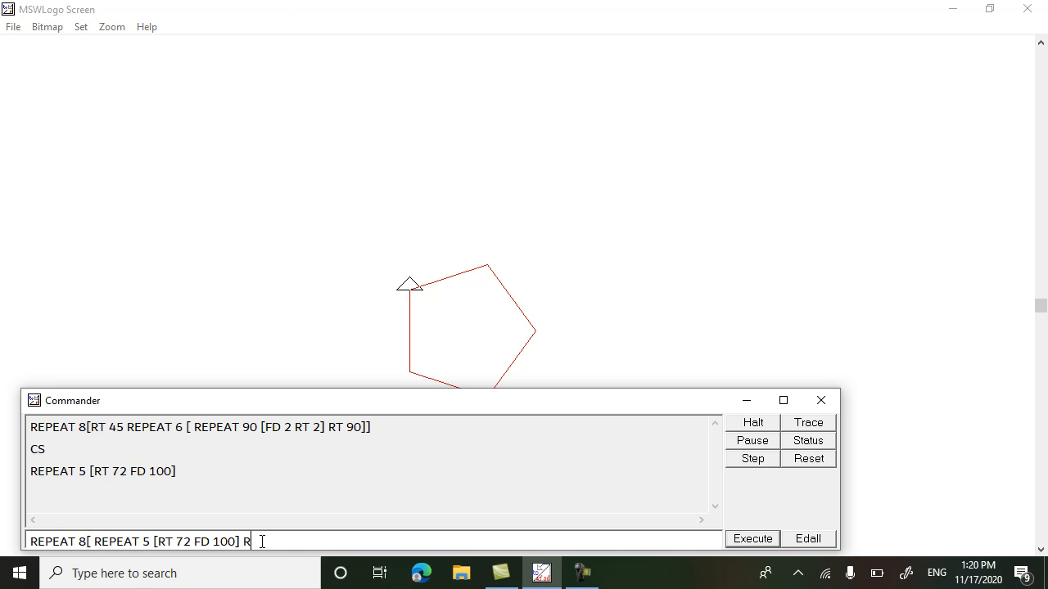
pyautogui.write('T 45')
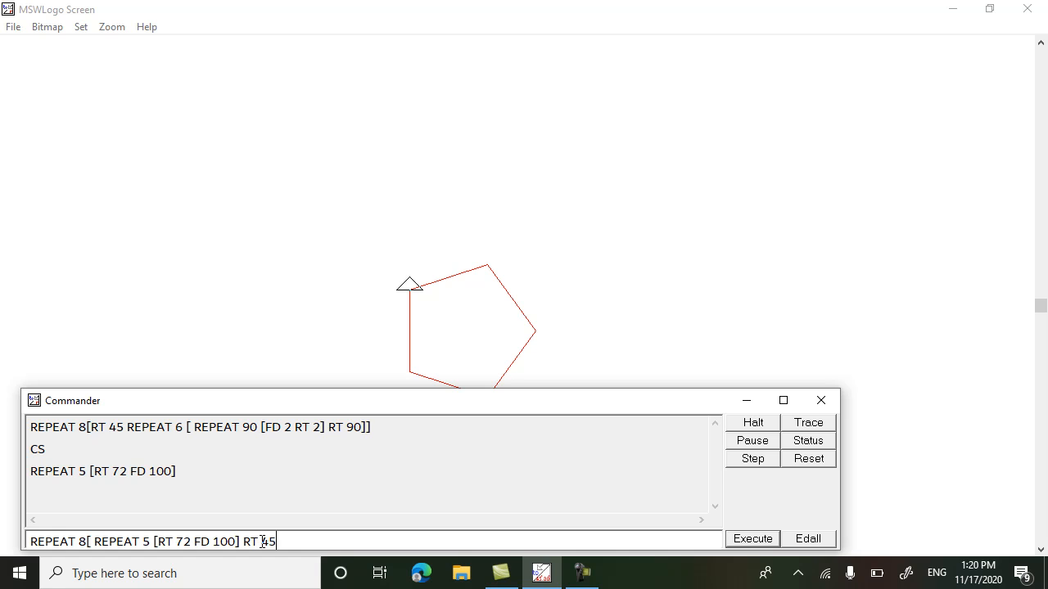
pyautogui.write(']')
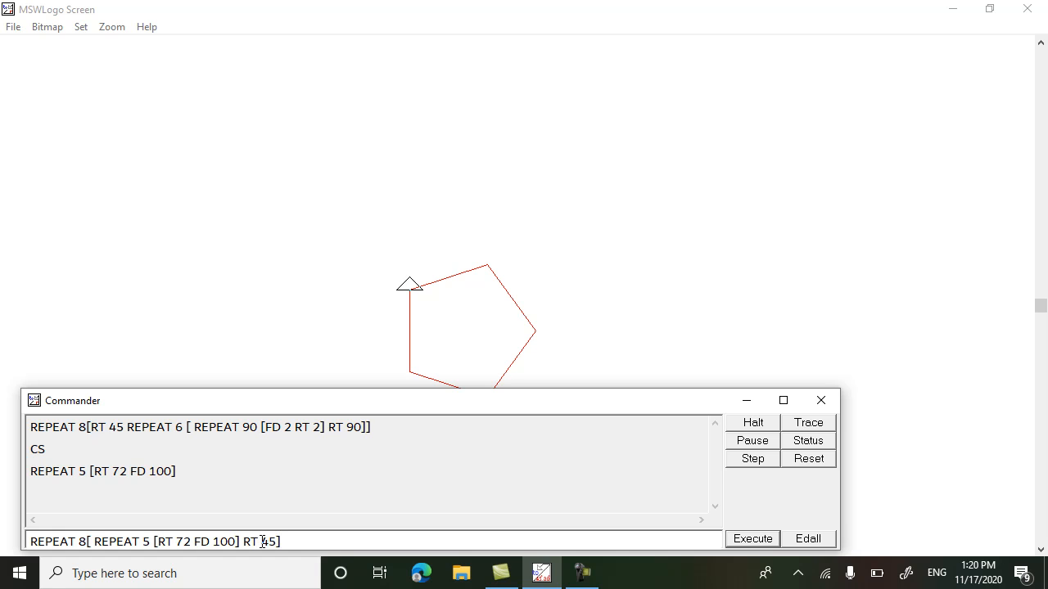
pyautogui.click(751, 539)
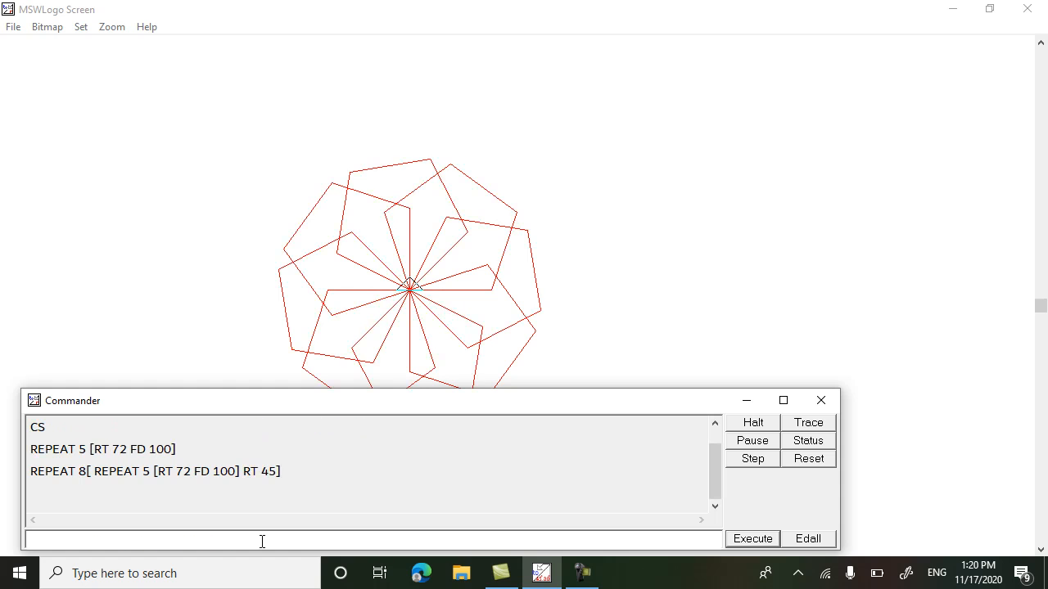
pyautogui.moveTo(501, 414)
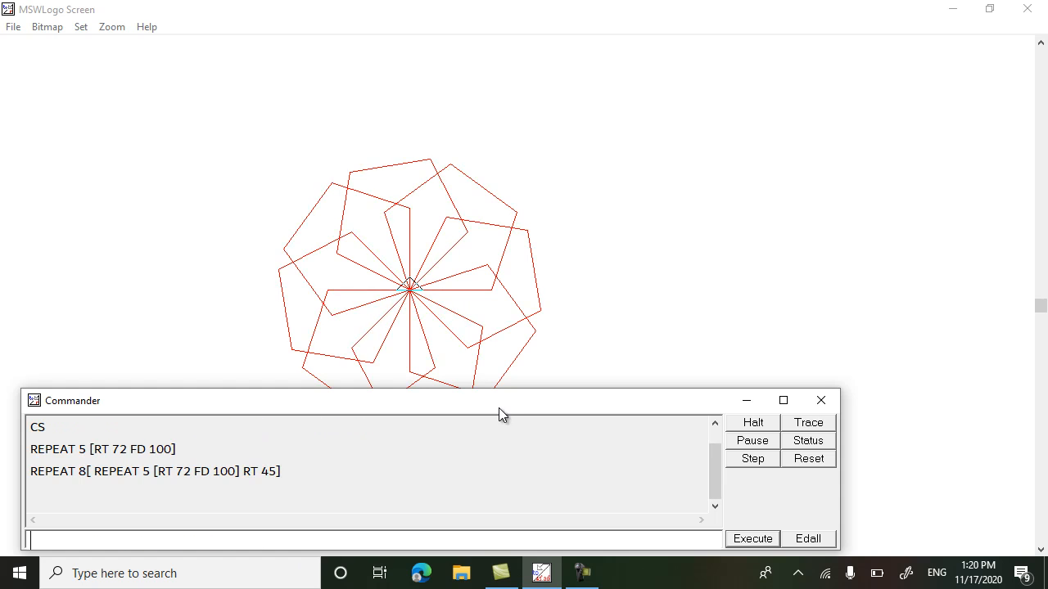
# Shift the Commander window down and back, then type the HT hide-turtle command.
pyautogui.moveTo(502, 413); pyautogui.dragTo(502, 453)
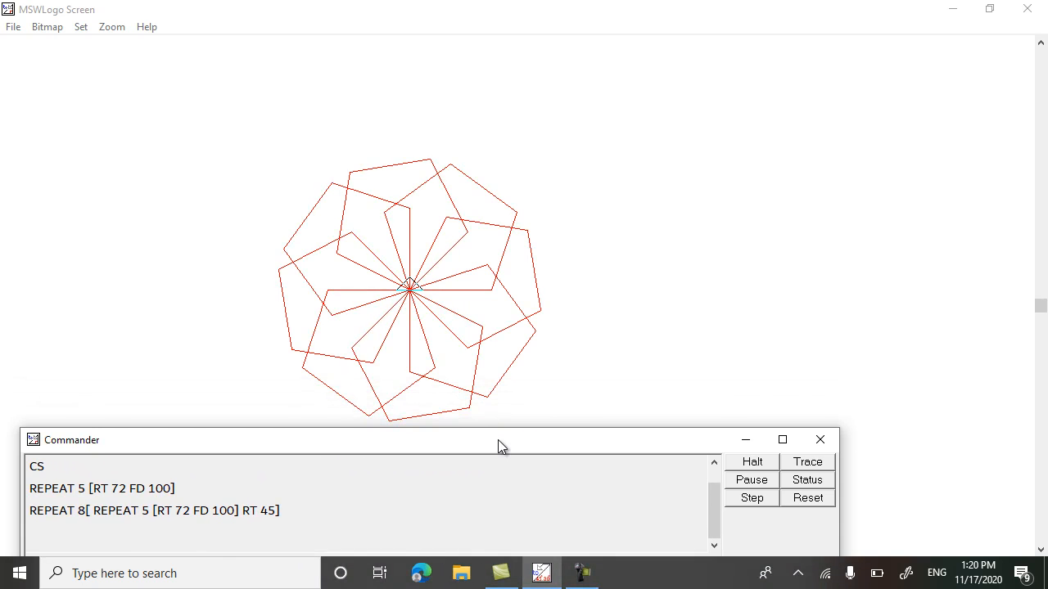
pyautogui.moveTo(502, 439); pyautogui.dragTo(501, 399)
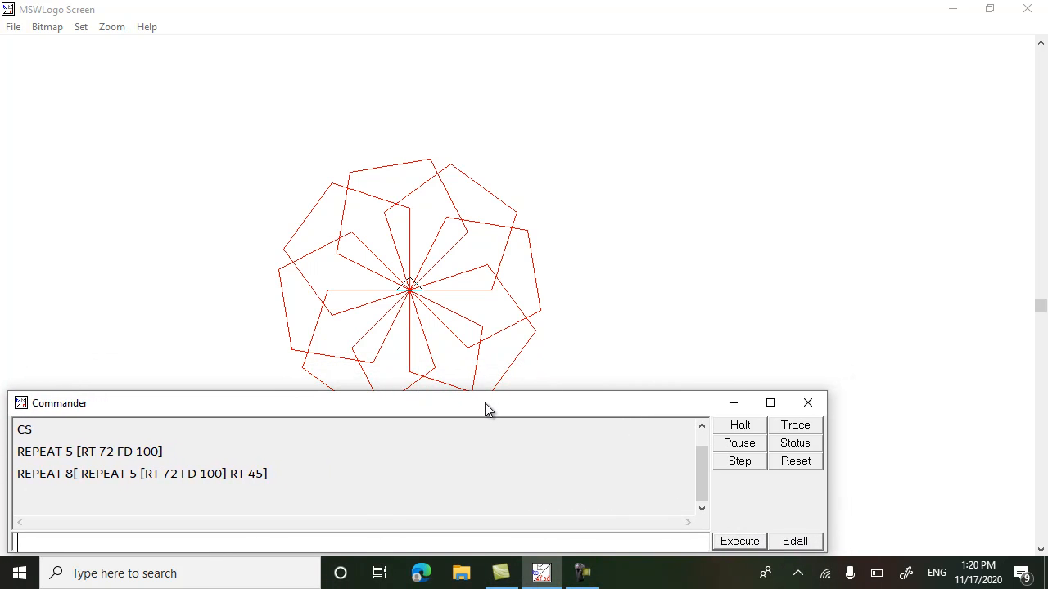
pyautogui.click(329, 545)
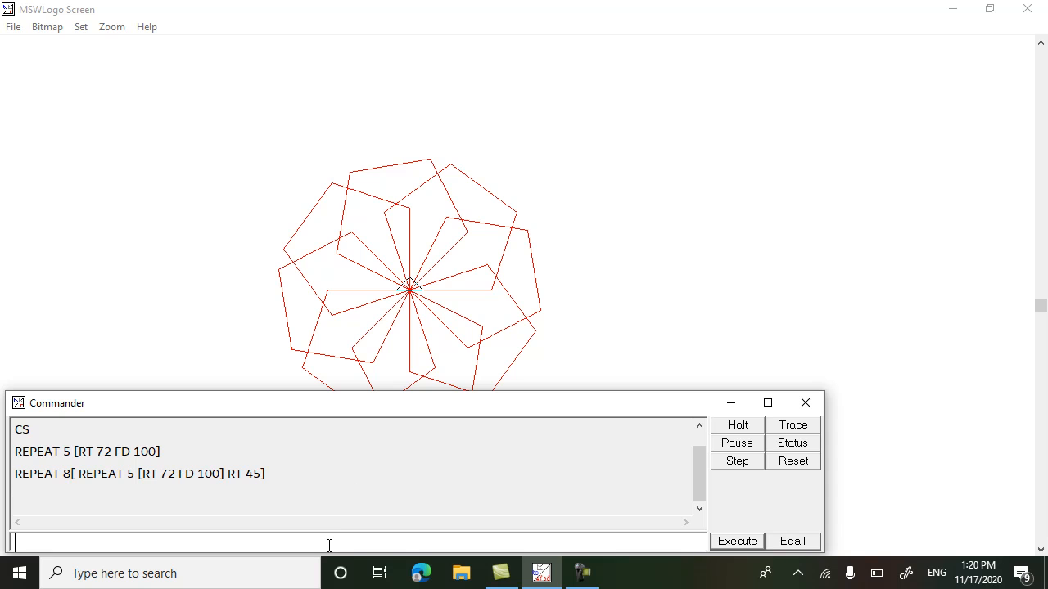
pyautogui.write('HT')
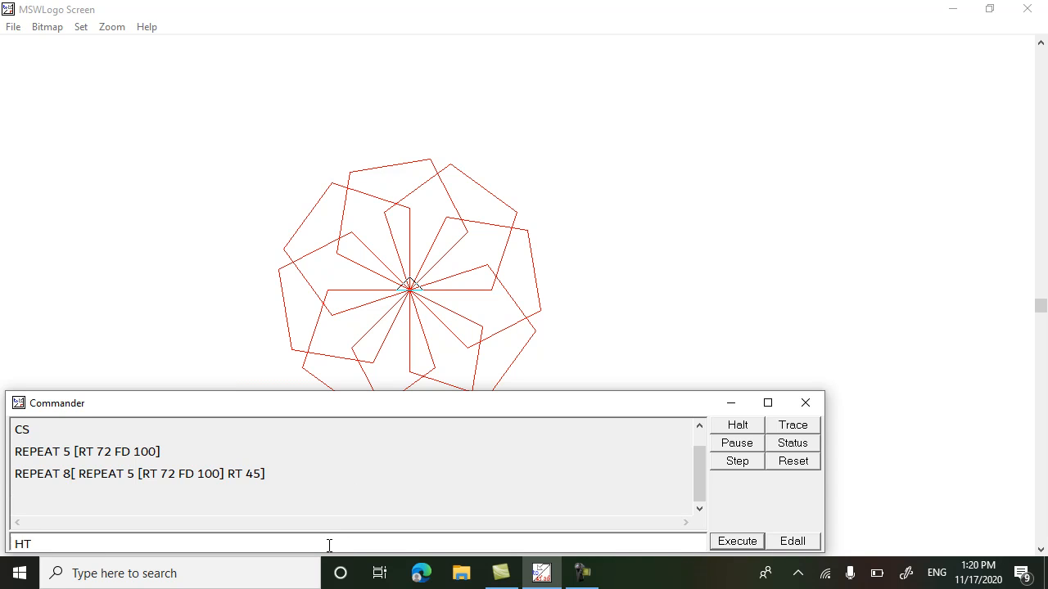